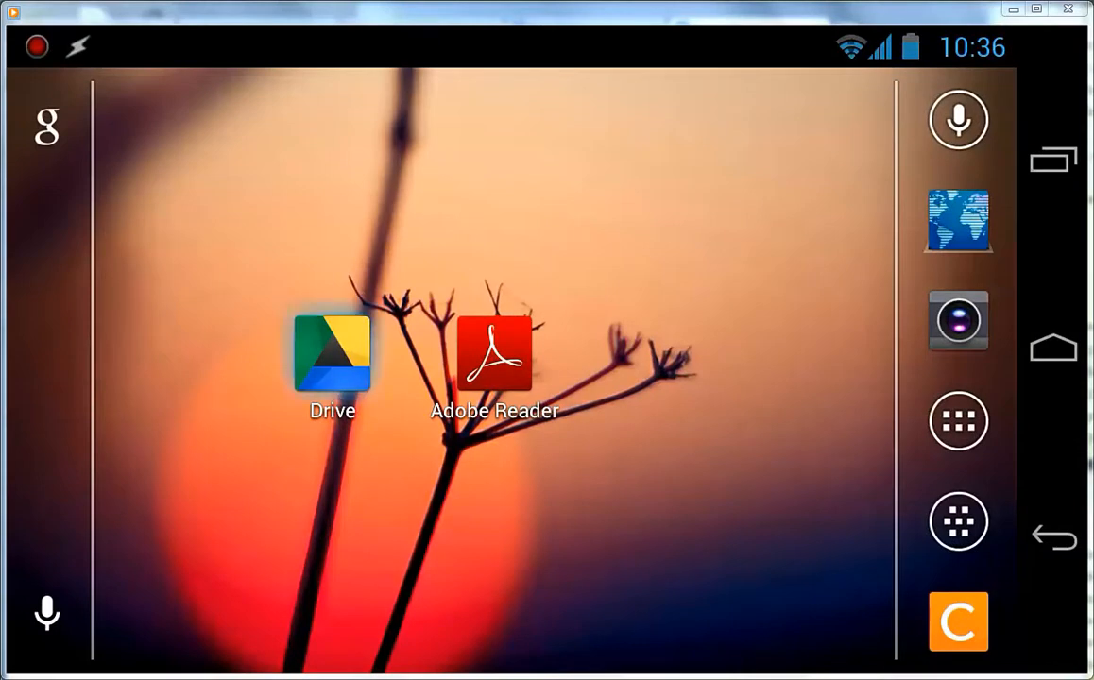
# Step: Open Google Drive, browse the SW Common Core Curricula- PDF files folder, then return to My Drive
pyautogui.click(331, 353)
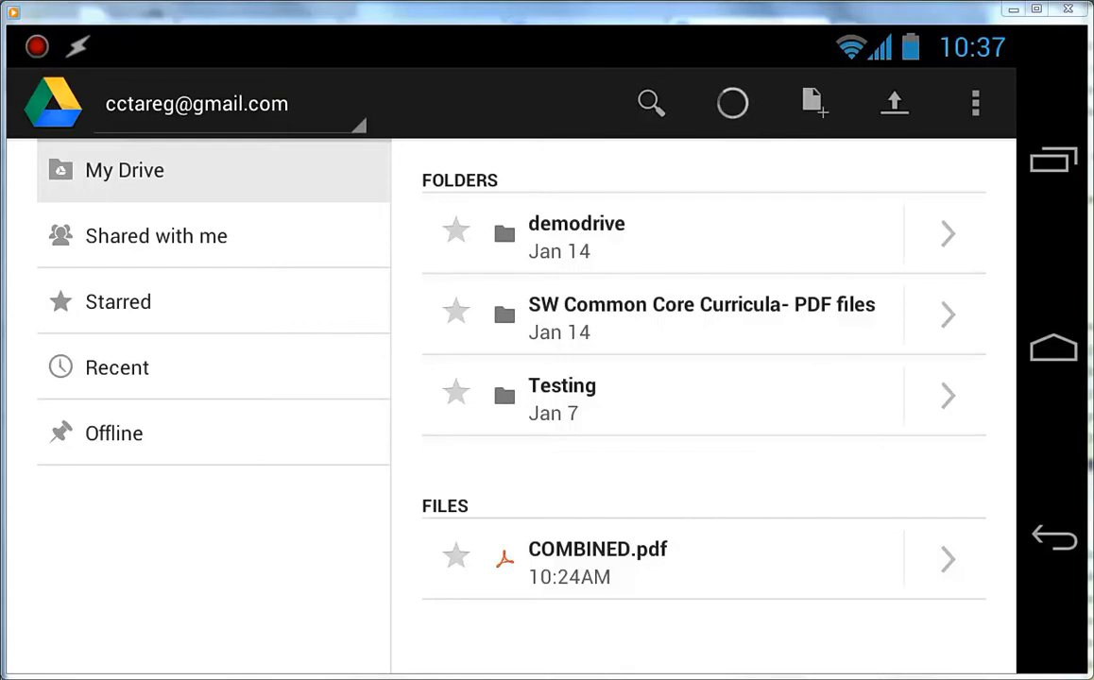
pyautogui.click(701, 316)
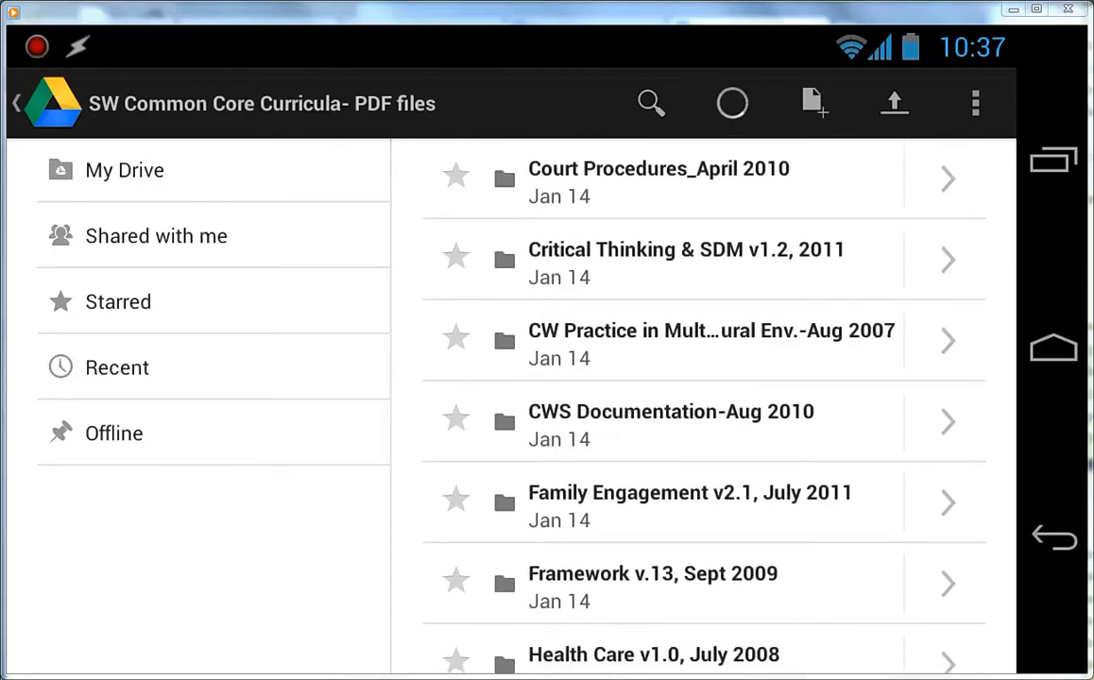
pyautogui.scroll(-3)
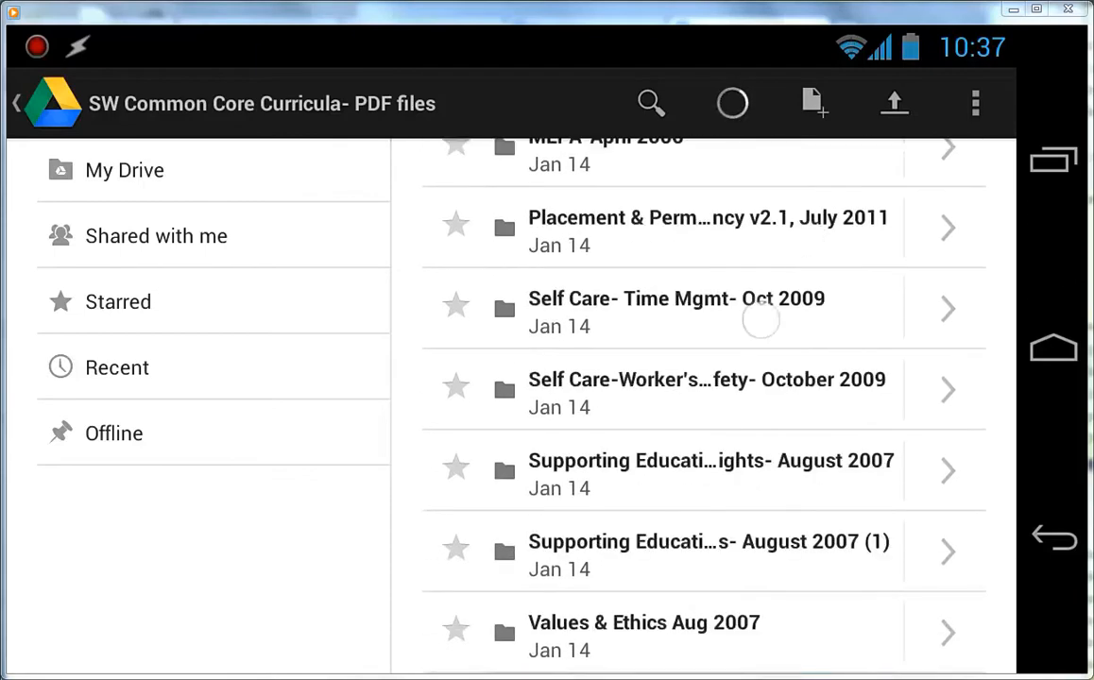
pyautogui.scroll(3)
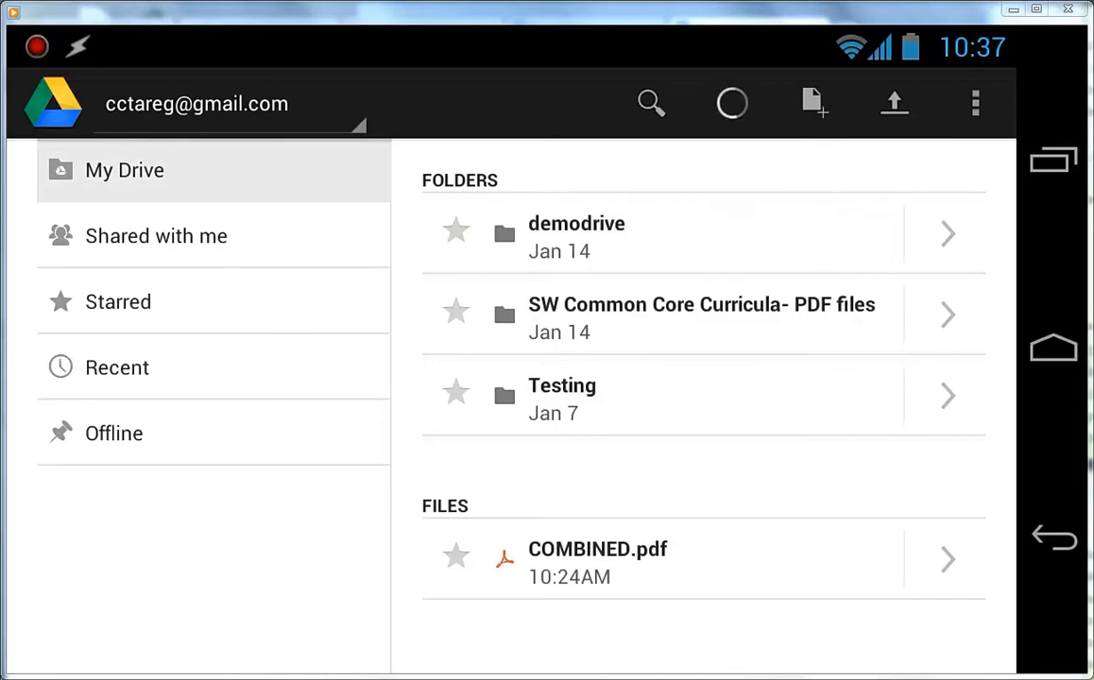
# Step: Open COMBINED.pdf from Drive in Adobe Reader and page forward to page 5
pyautogui.click(597, 549)
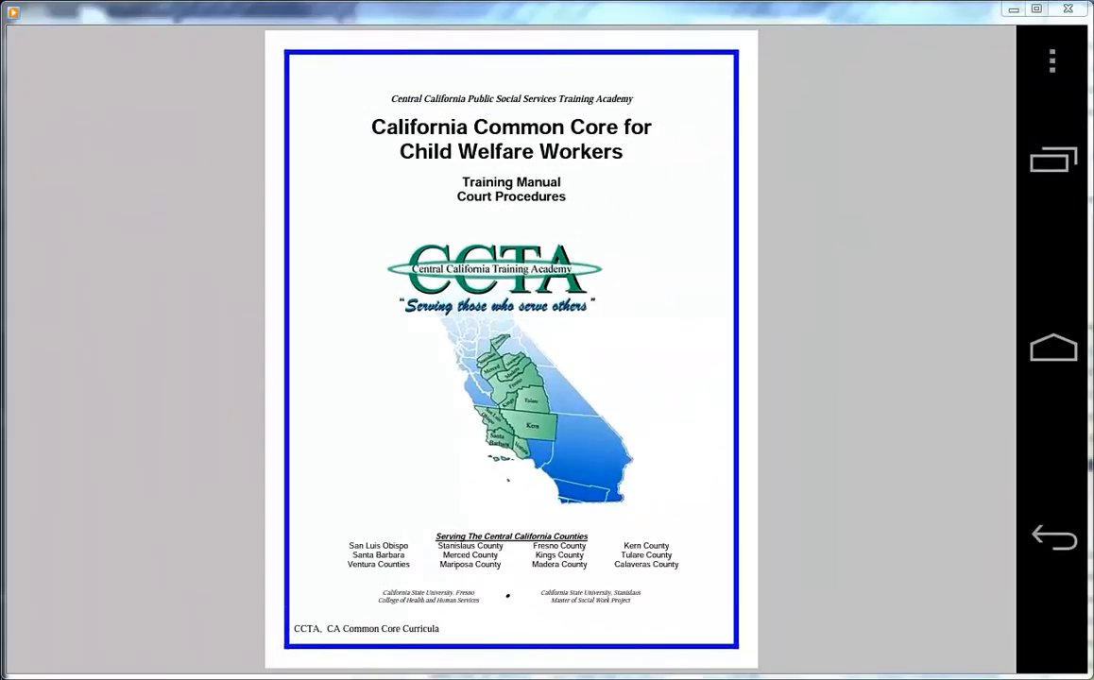
pyautogui.click(511, 349)
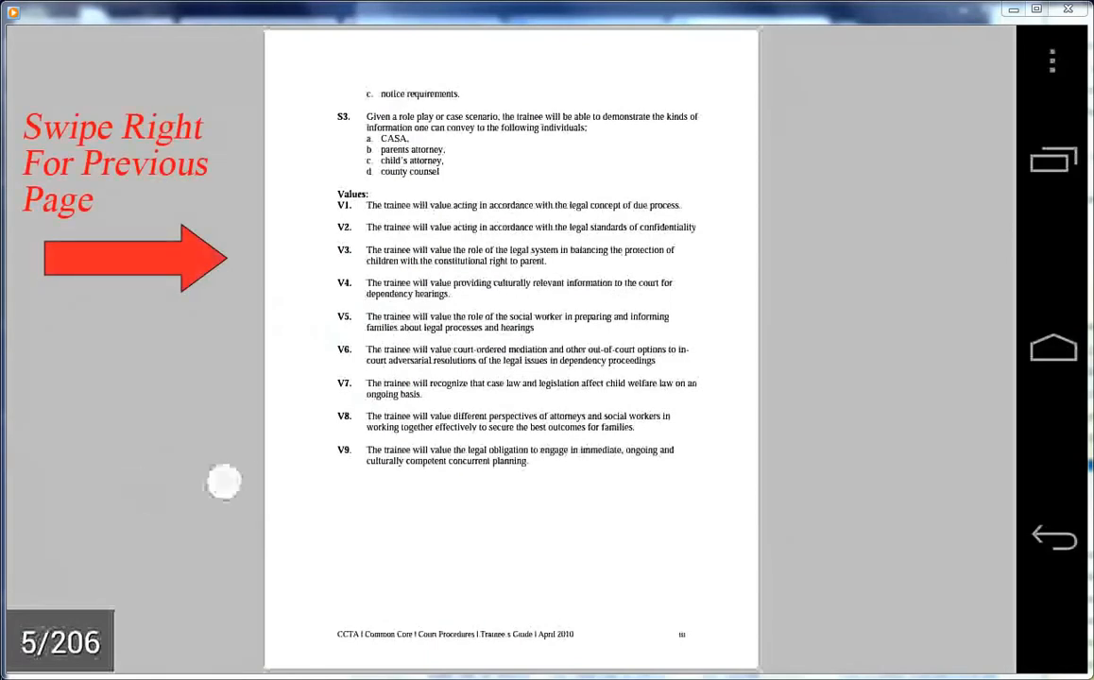
# Step: Page back to the cover, zoom into the text and back out, then switch to continuous view
pyautogui.click(135, 257)
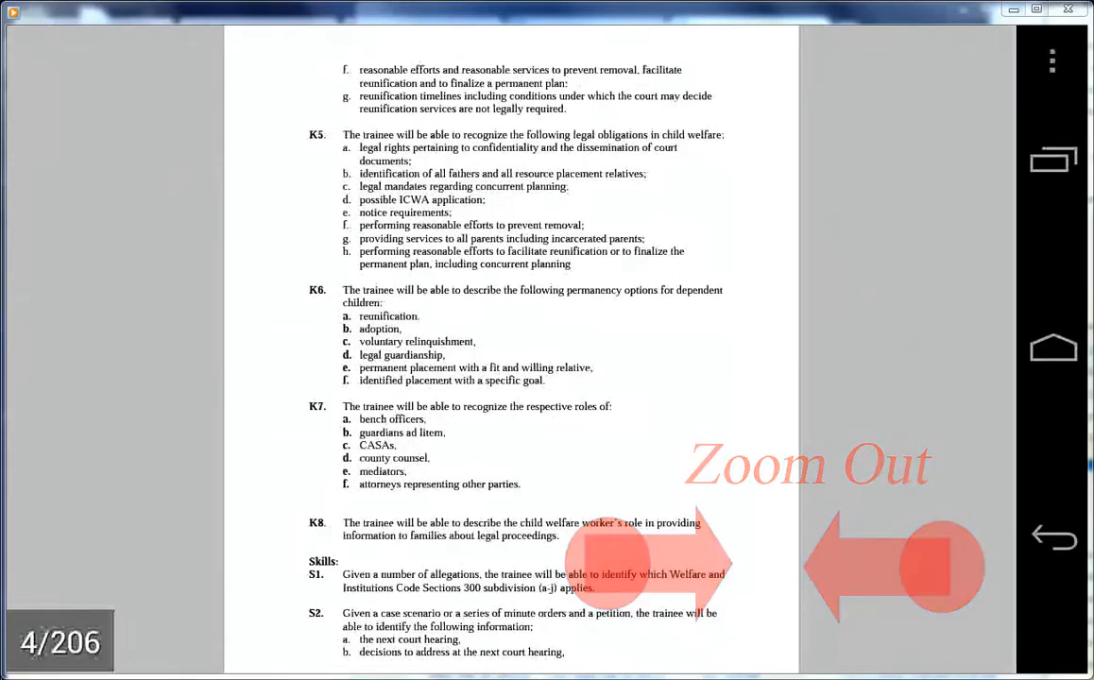
pyautogui.click(893, 567)
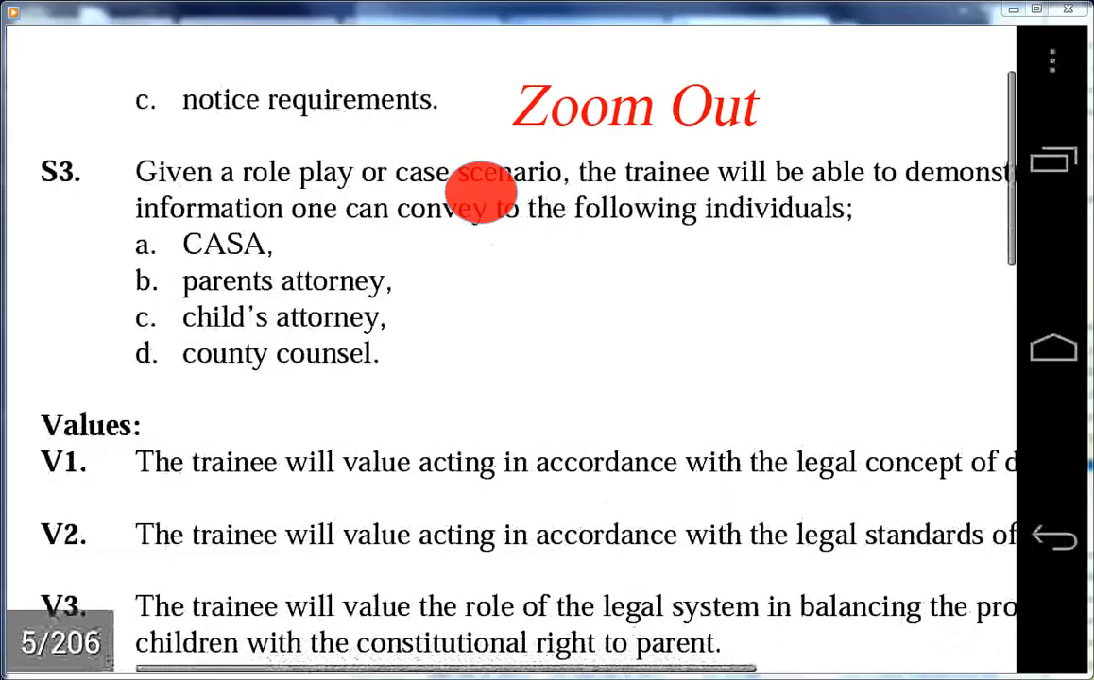
pyautogui.click(634, 103)
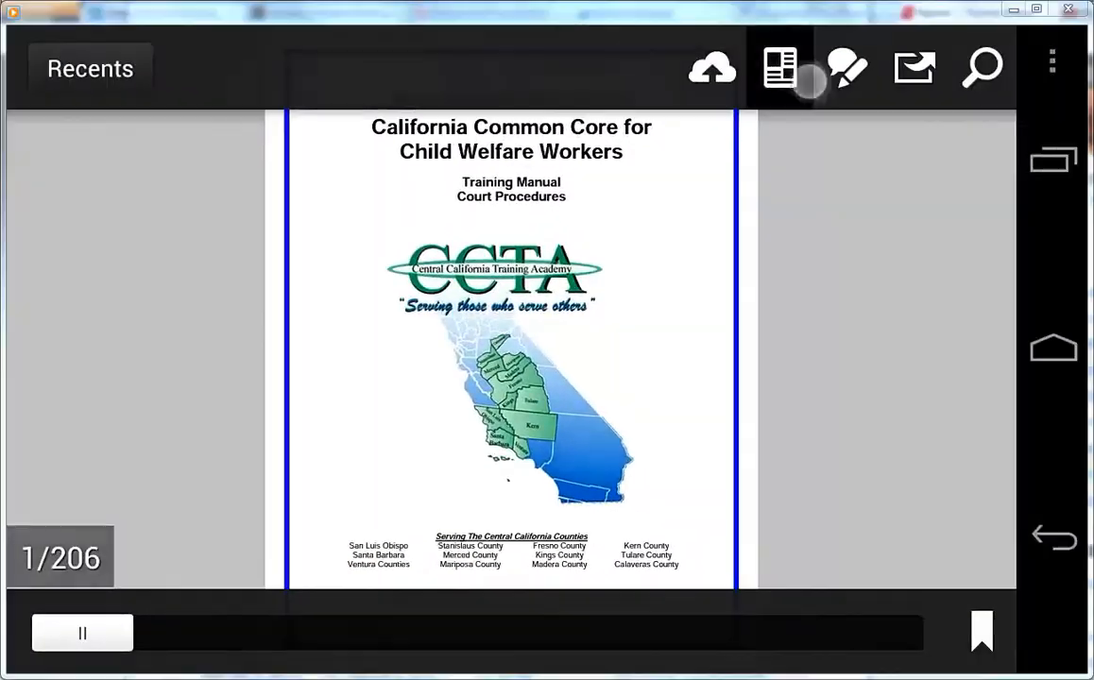
pyautogui.click(780, 68)
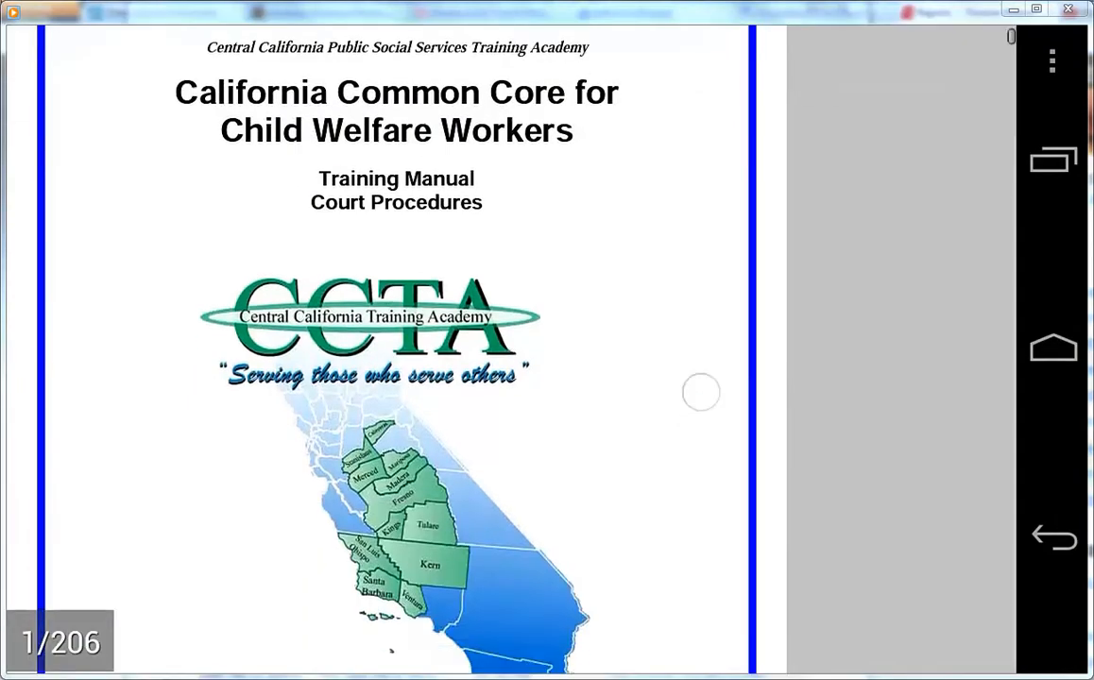
# Step: Scroll the continuous view down from the cover to page 11 of 206
pyautogui.scroll(-3)
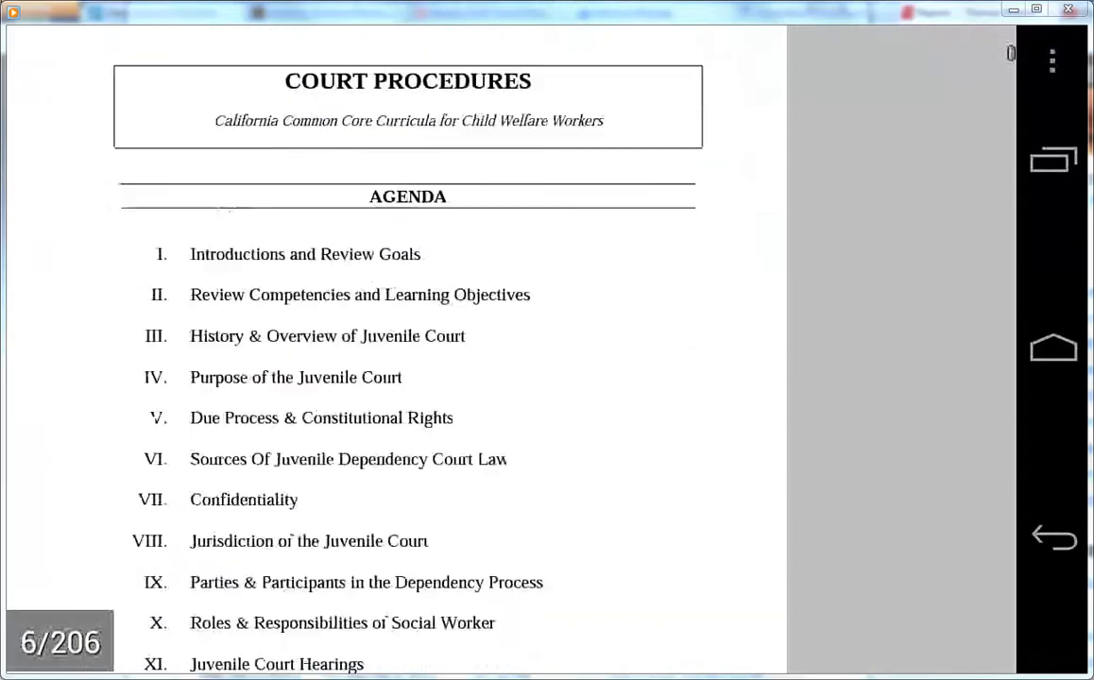
pyautogui.scroll(-3)
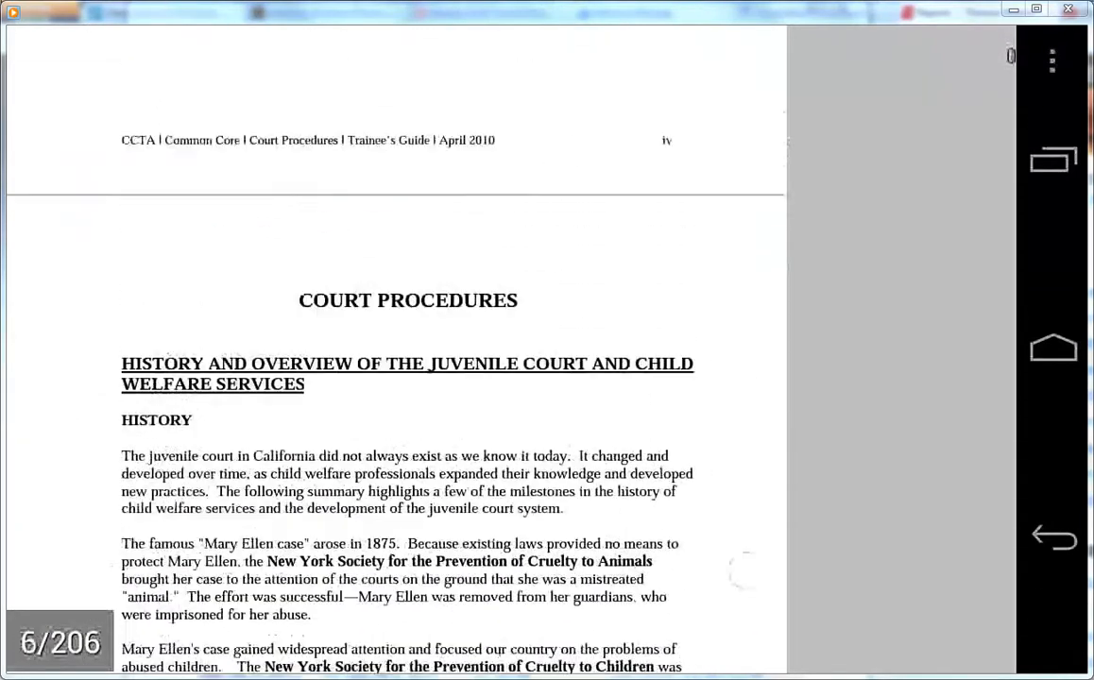
pyautogui.scroll(-3)
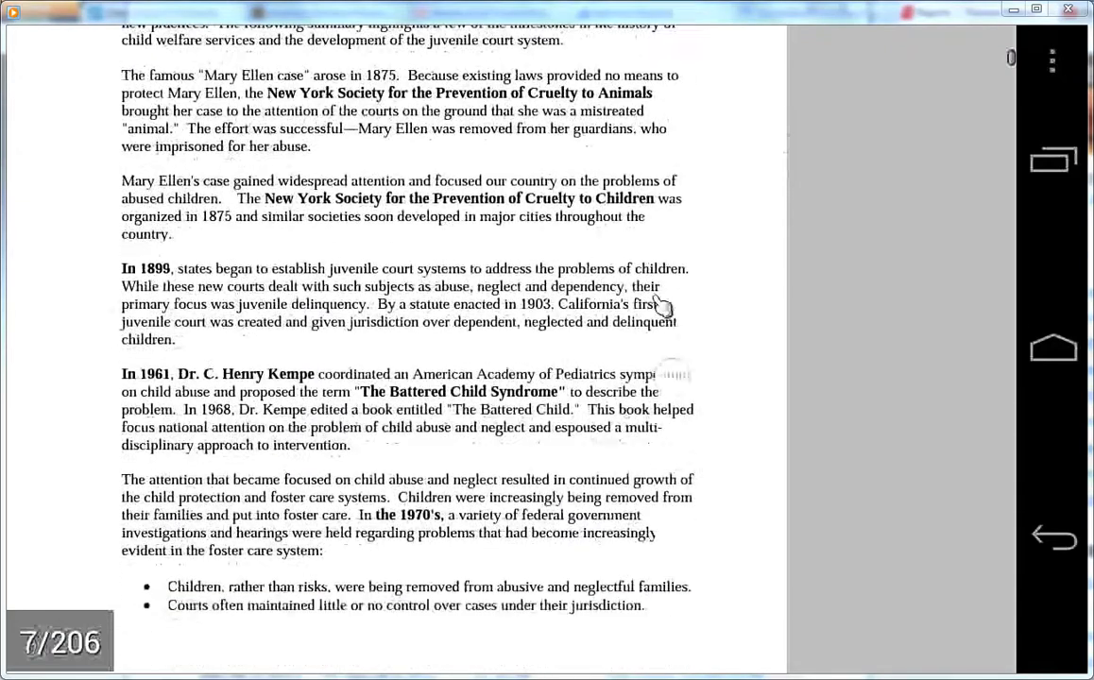
pyautogui.scroll(-3)
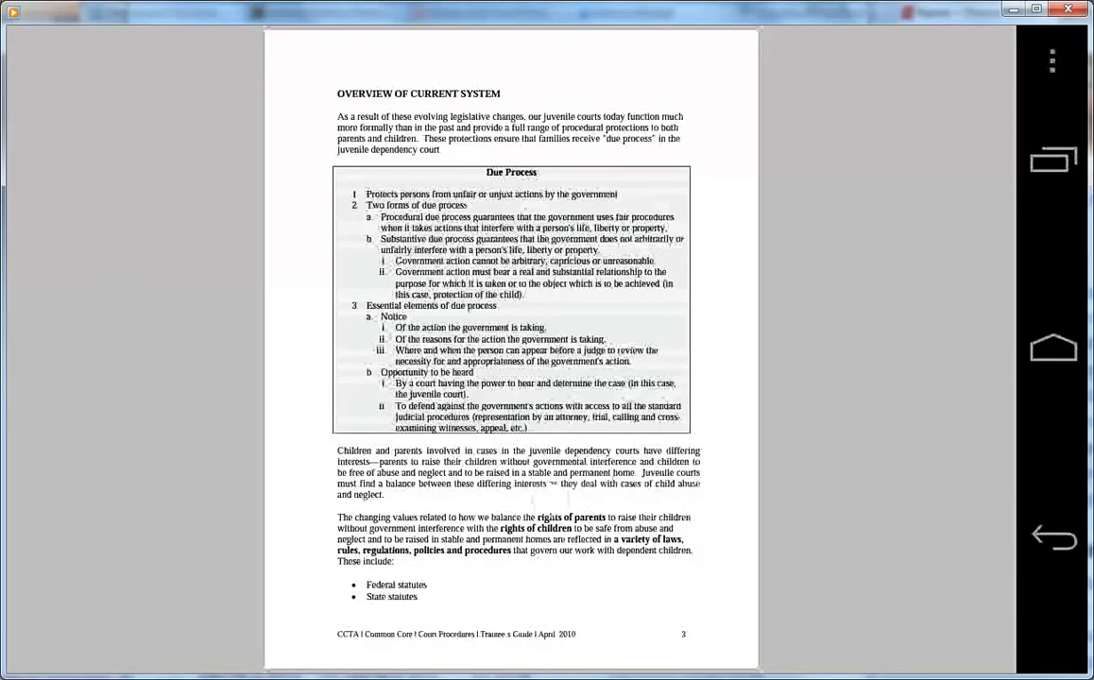
pyautogui.scroll(-3)
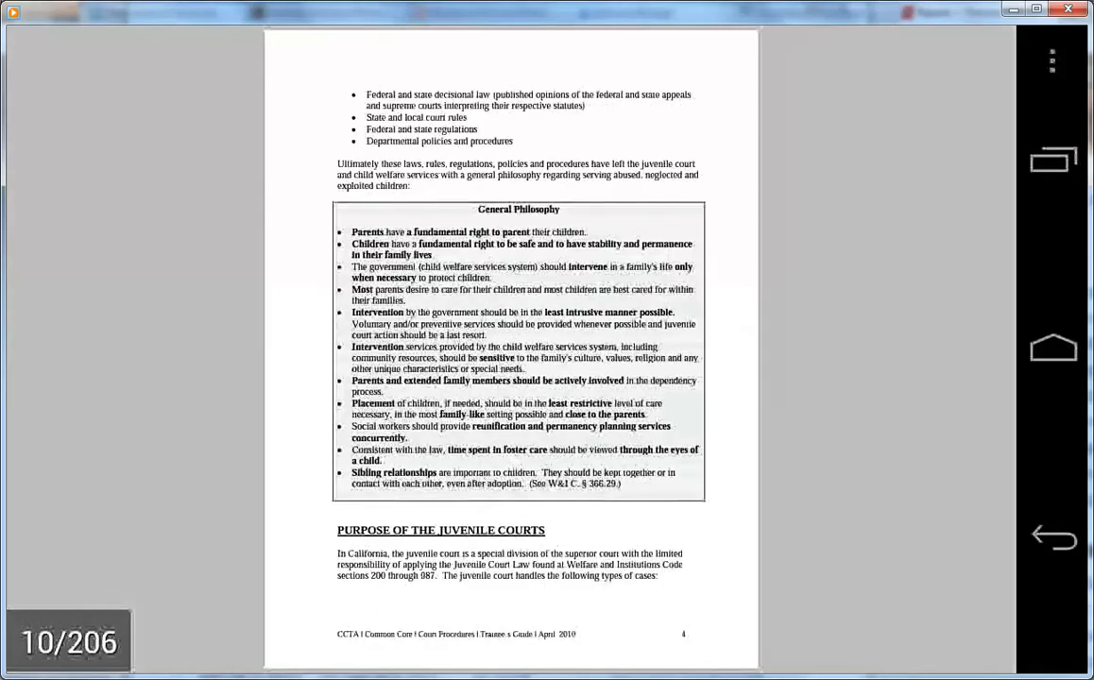
pyautogui.scroll(-3)
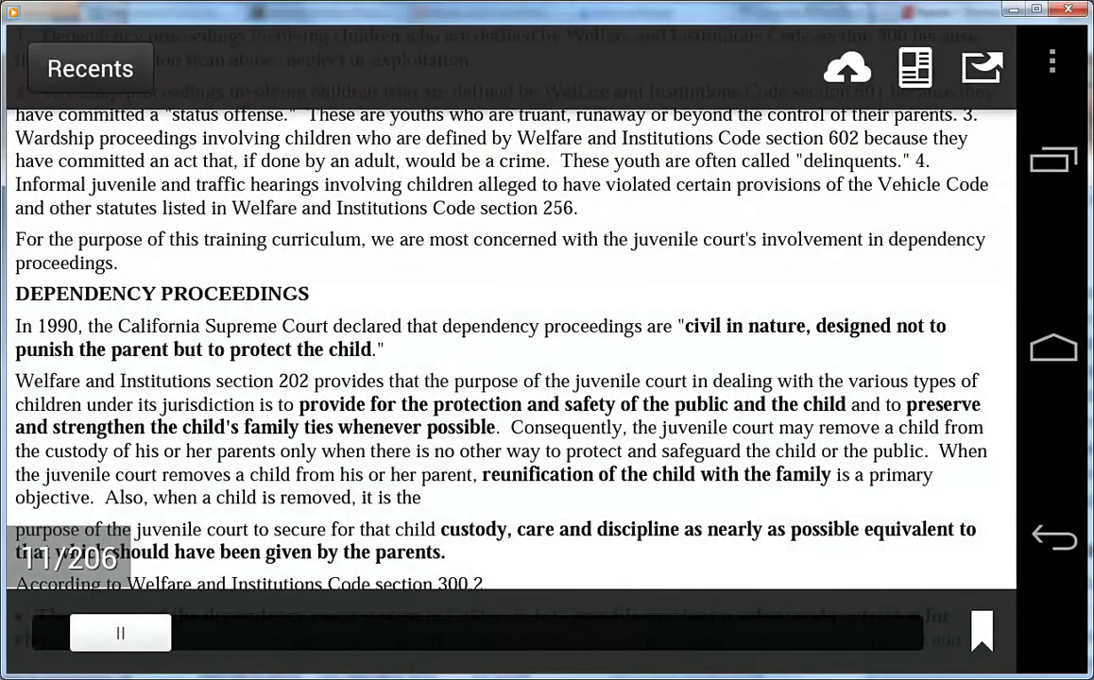
# Step: Scroll through the reflowed Reading Mode text, ending on page 138 of 206
pyautogui.scroll(-3)
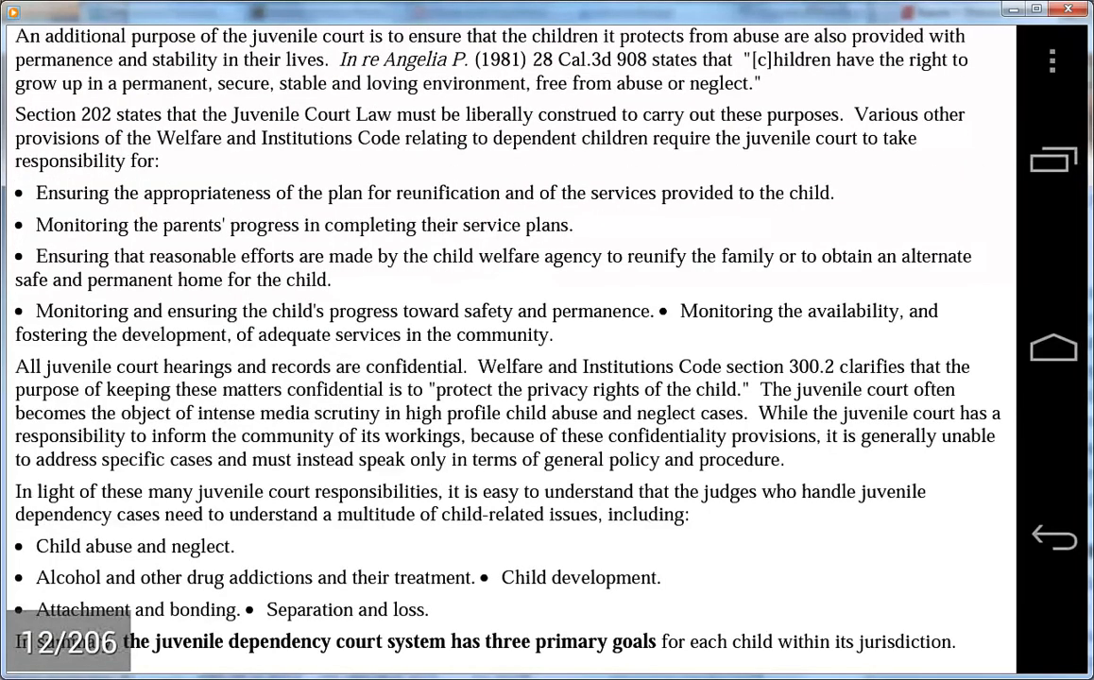
pyautogui.scroll(-3)
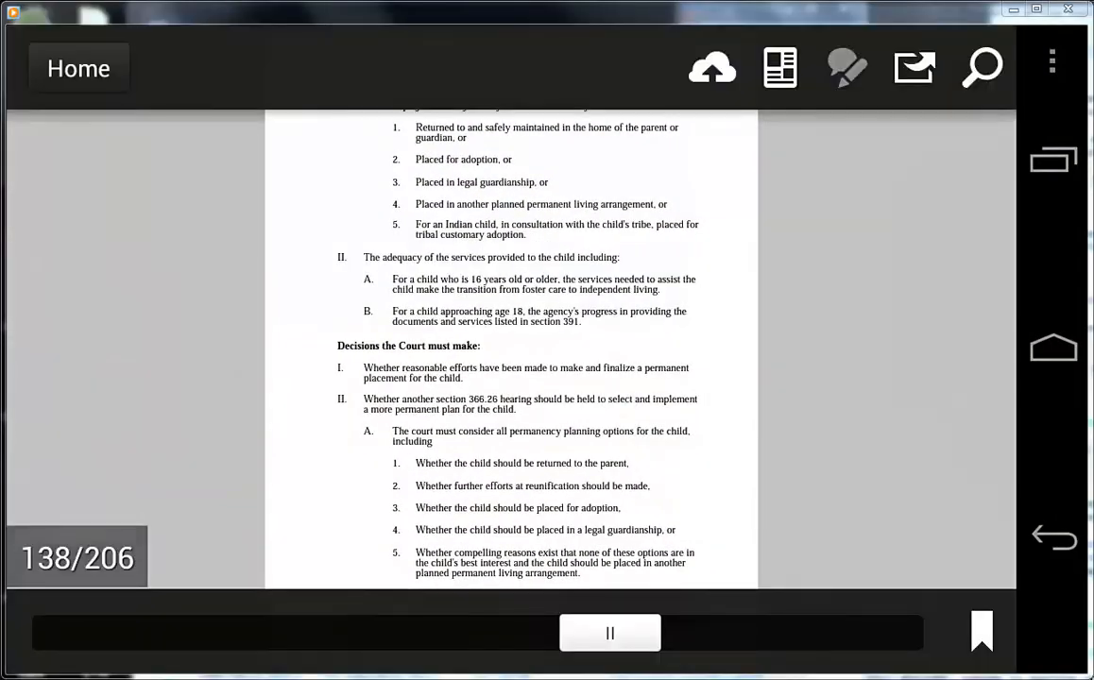
# Step: Share COMBINED.pdf through Gmail to the suggested ccta reg contact and send it
pyautogui.click(913, 67)
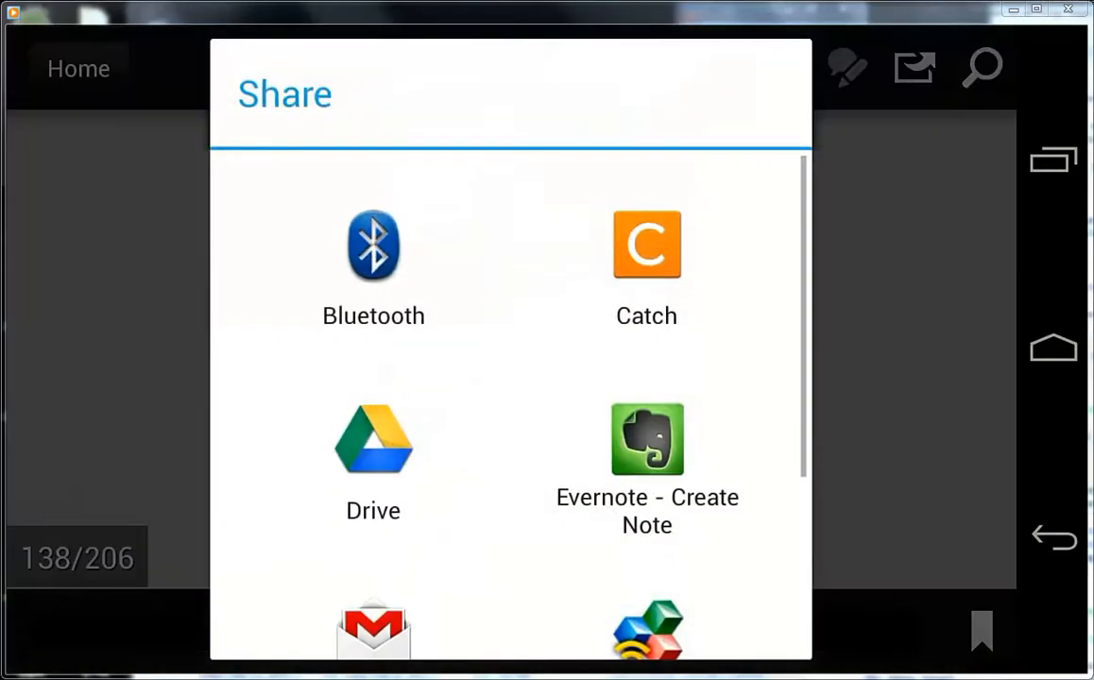
pyautogui.scroll(-3)
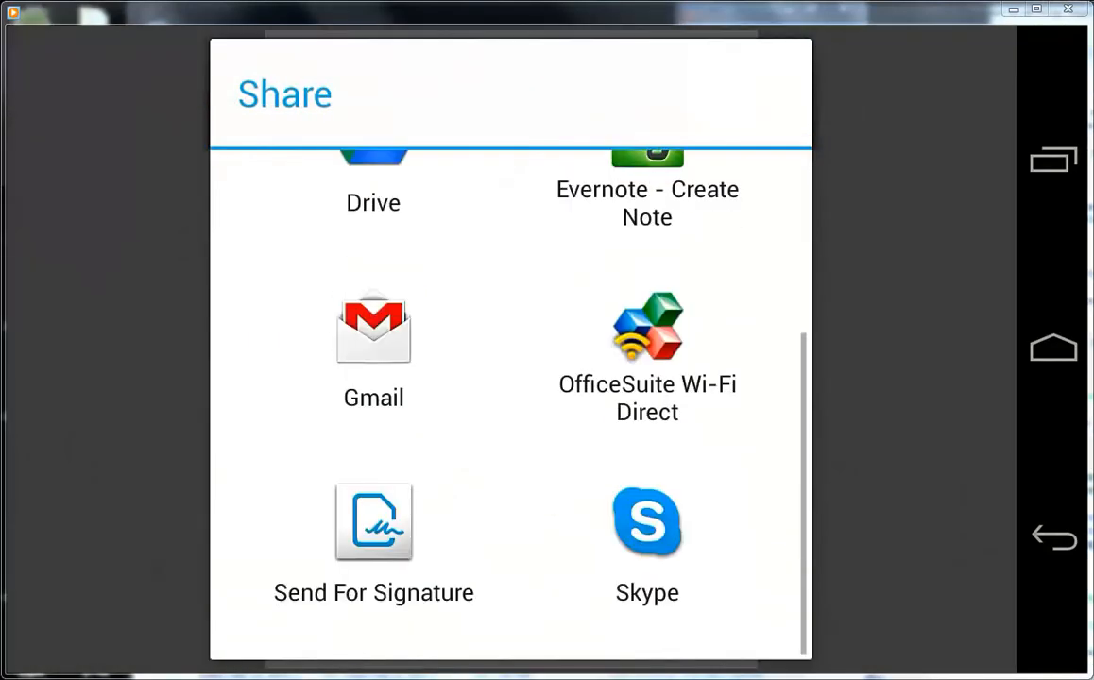
pyautogui.click(373, 349)
pyautogui.write('Cct')
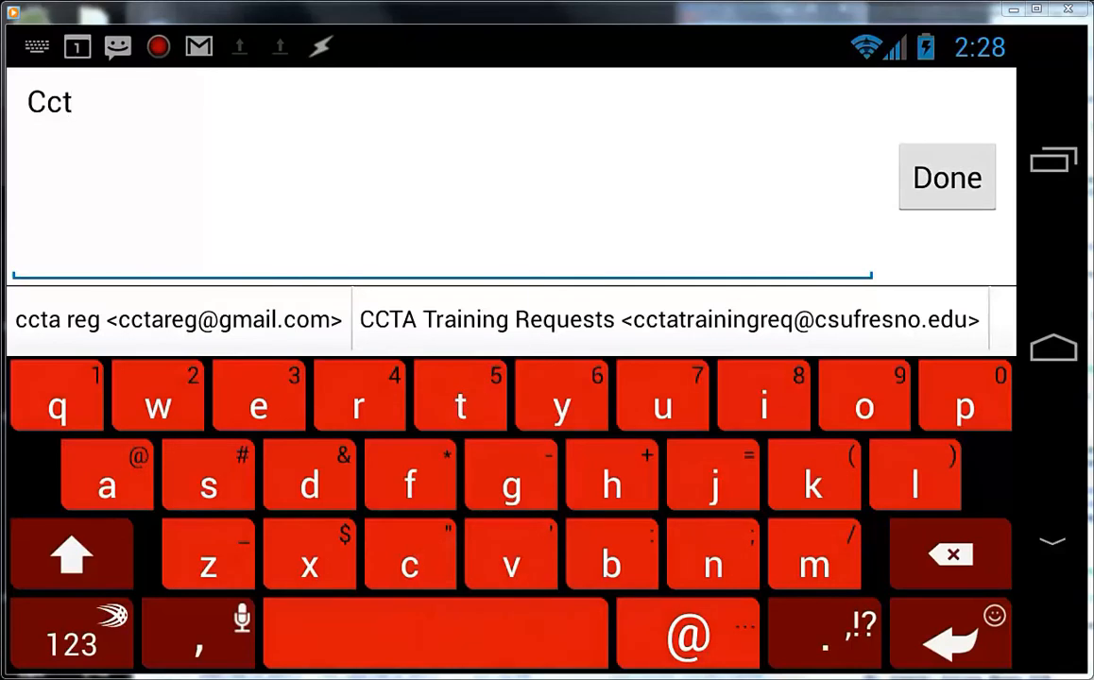
pyautogui.click(179, 319)
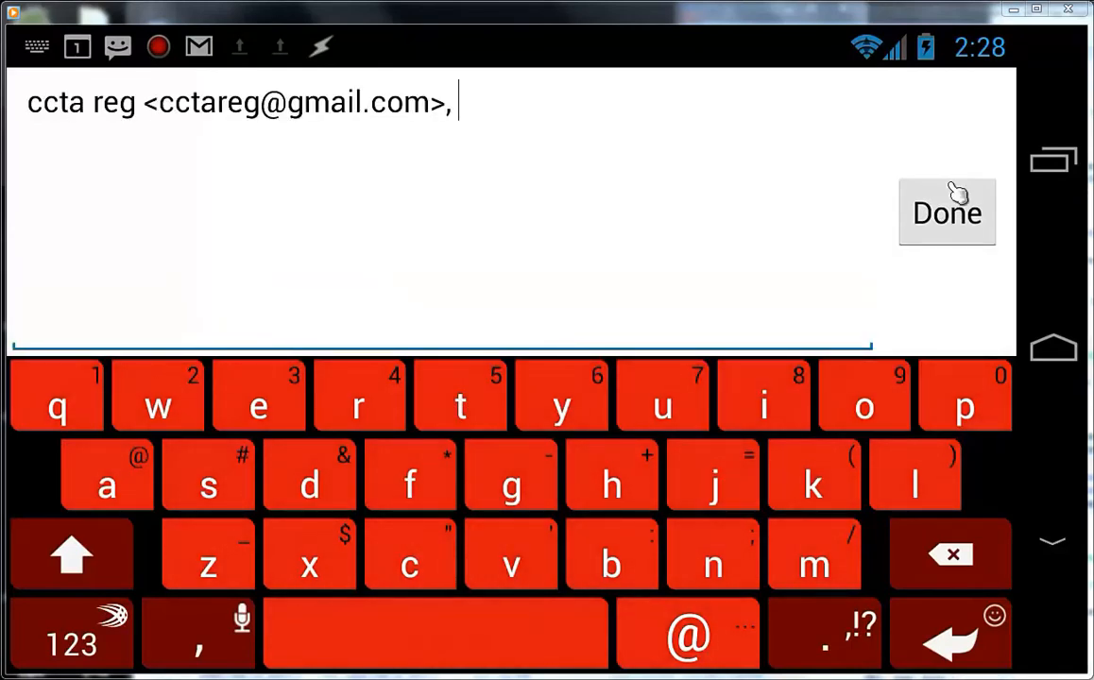
pyautogui.click(946, 212)
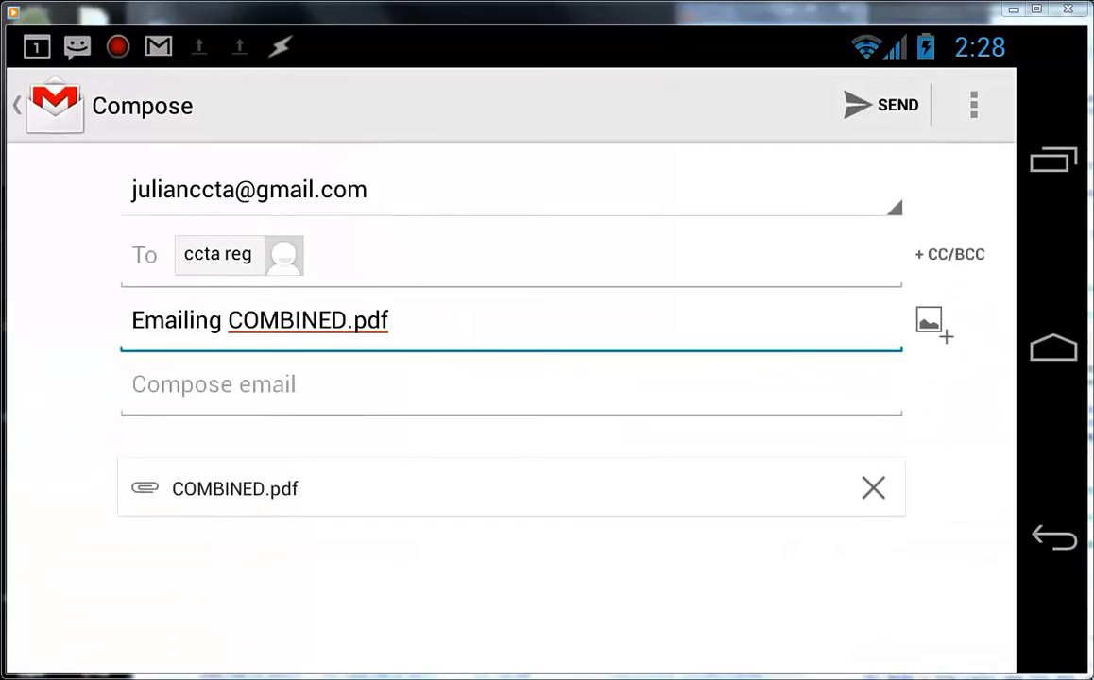
pyautogui.click(896, 105)
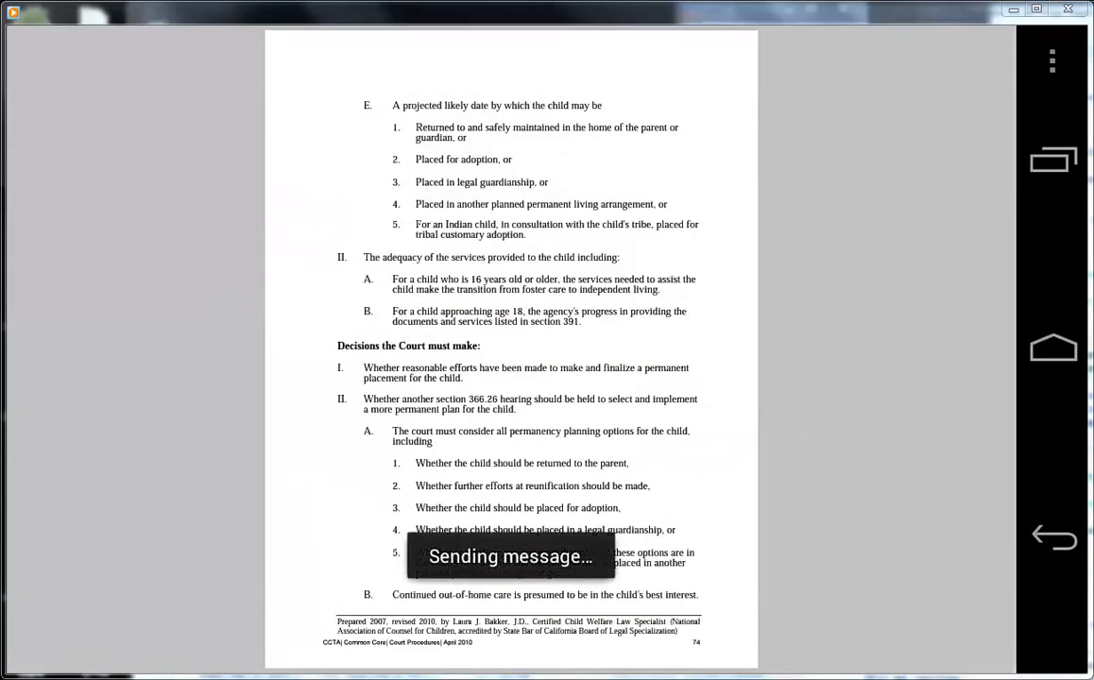